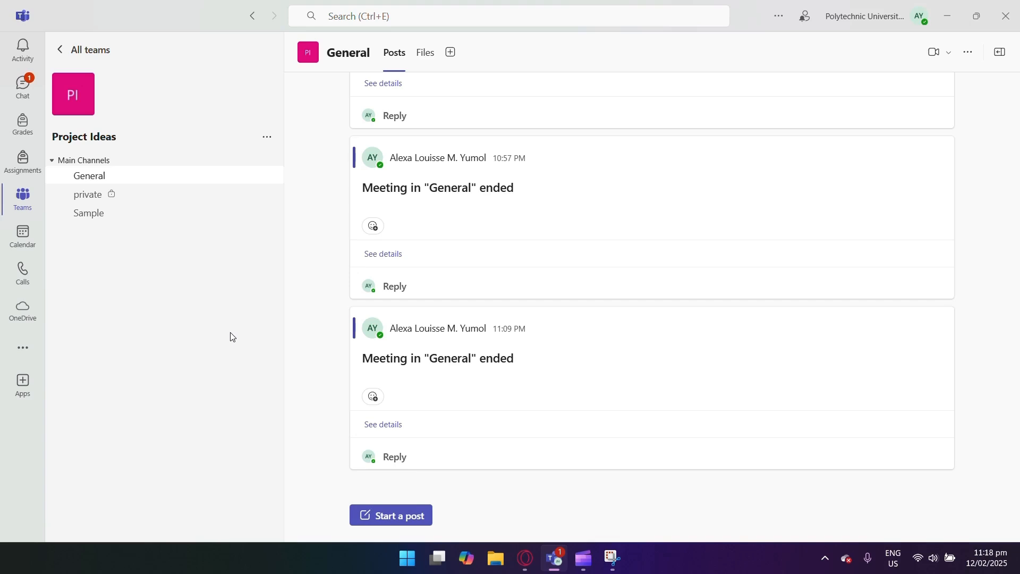
mouse_move(325, 232)
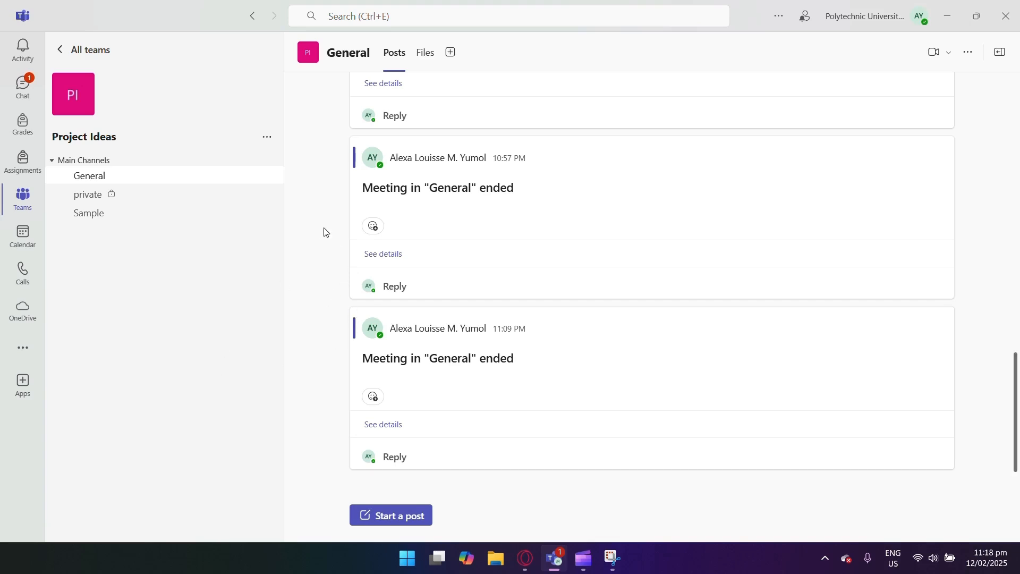
mouse_move(22, 231)
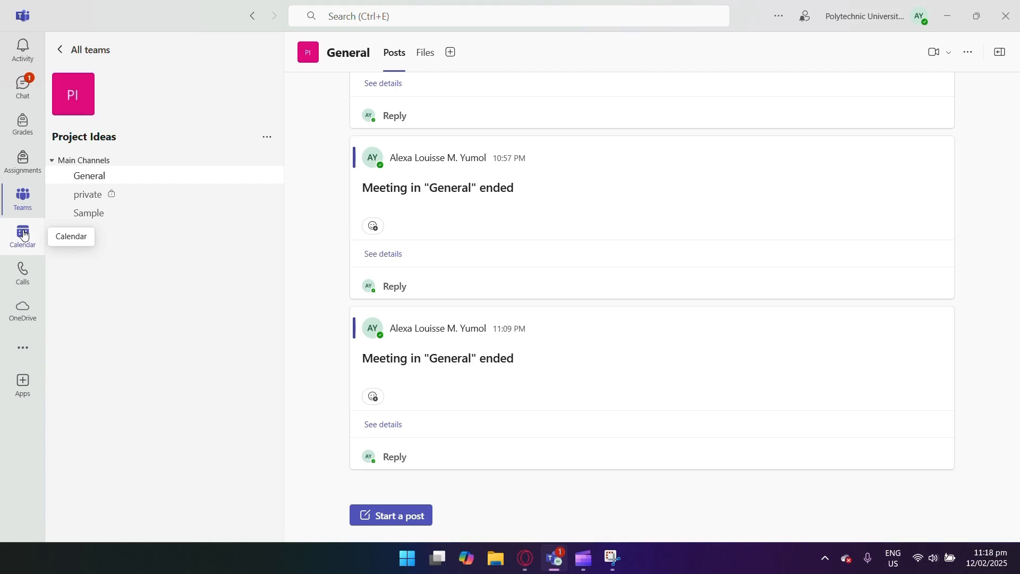
Open the Calendar and view details of Tuesday's 10:00–10:30 PM 'meet' meeting
click(22, 231)
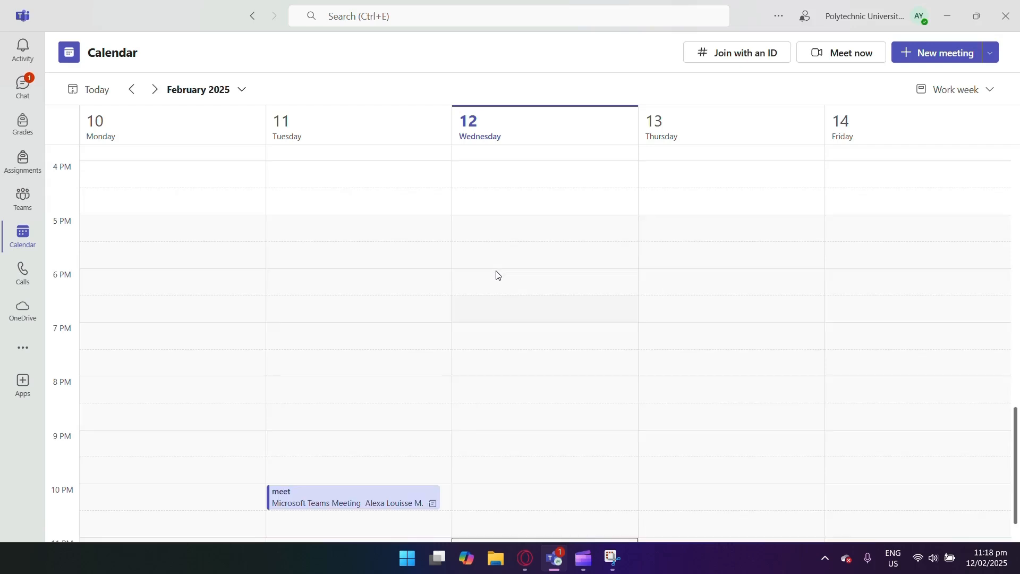
scroll(down, 3)
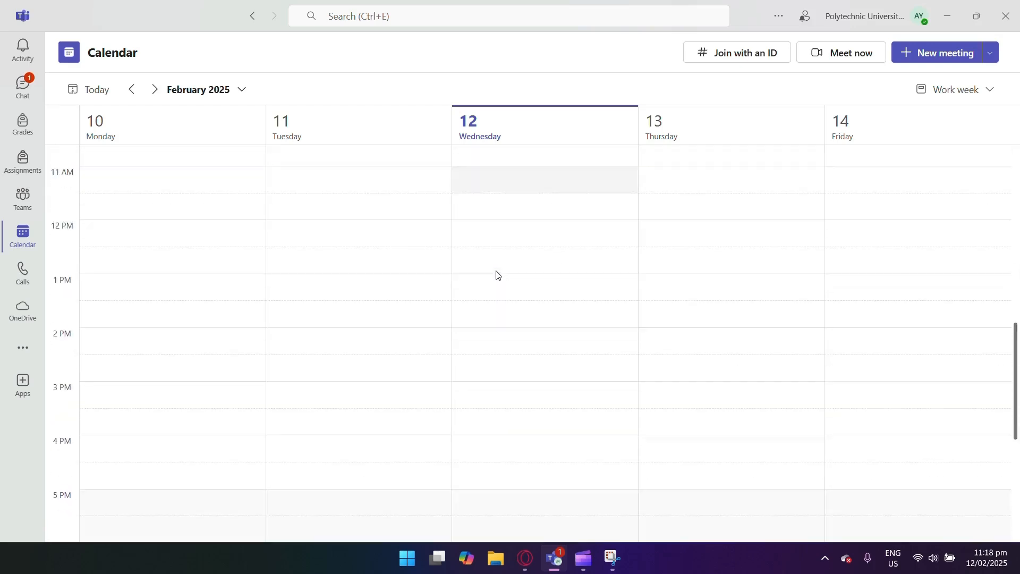
scroll(down, 3)
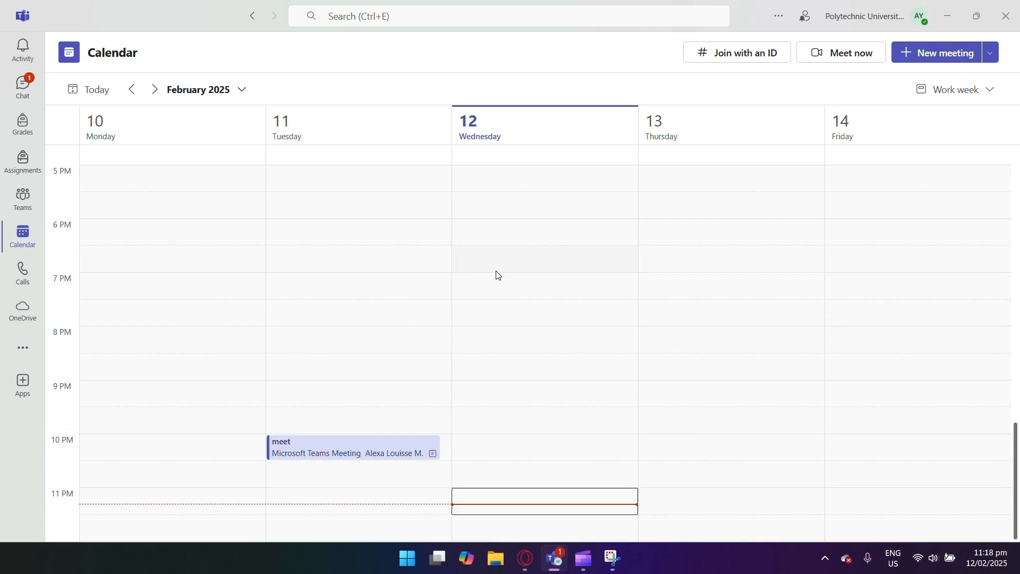
mouse_move(773, 220)
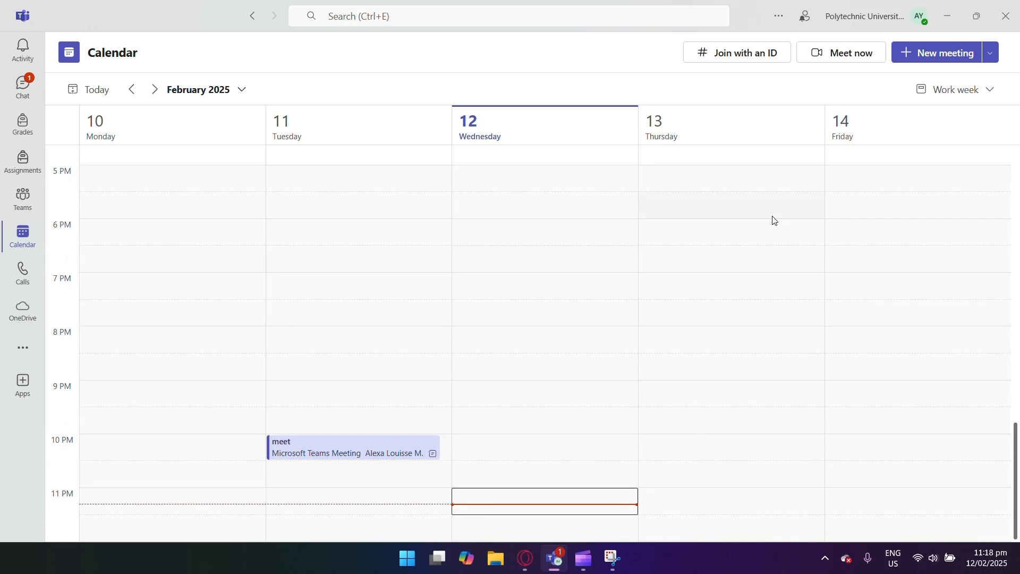
mouse_move(445, 506)
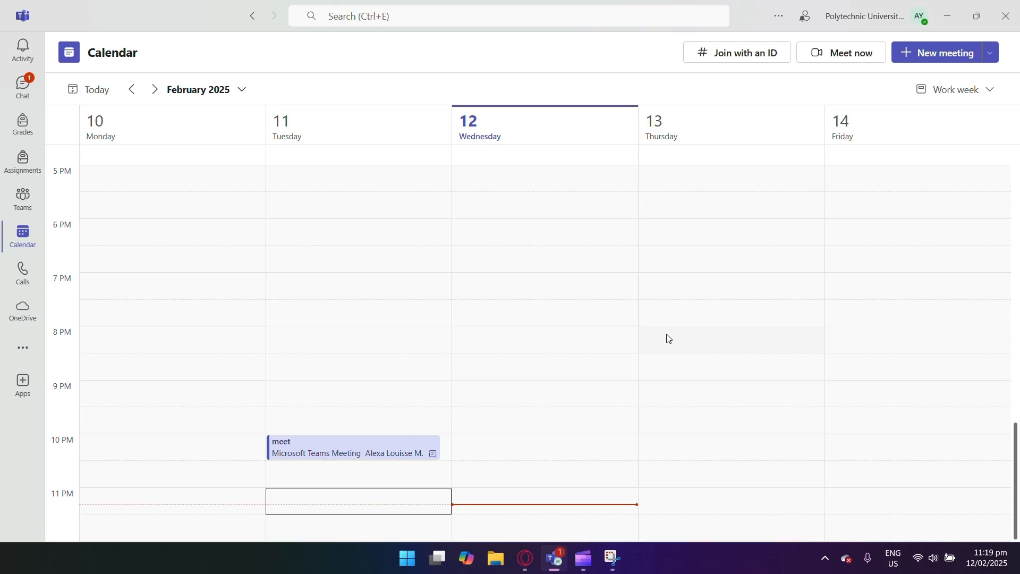
click(351, 447)
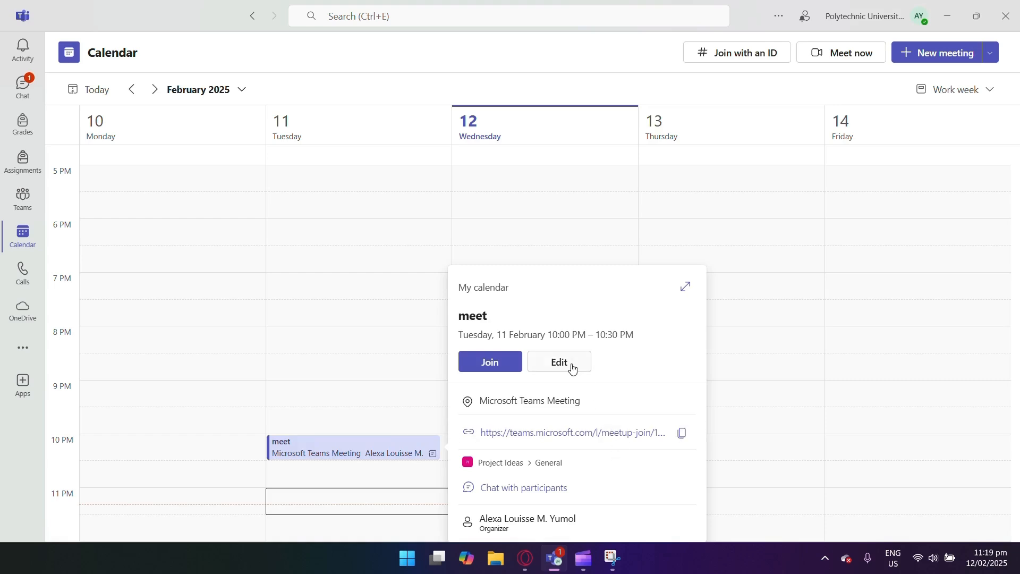
mouse_move(574, 365)
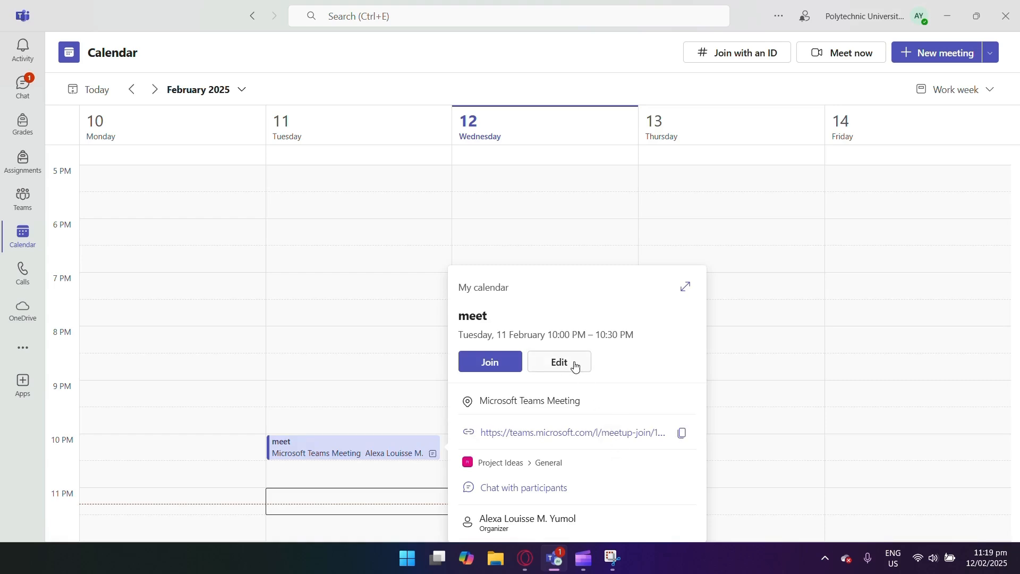
mouse_move(570, 364)
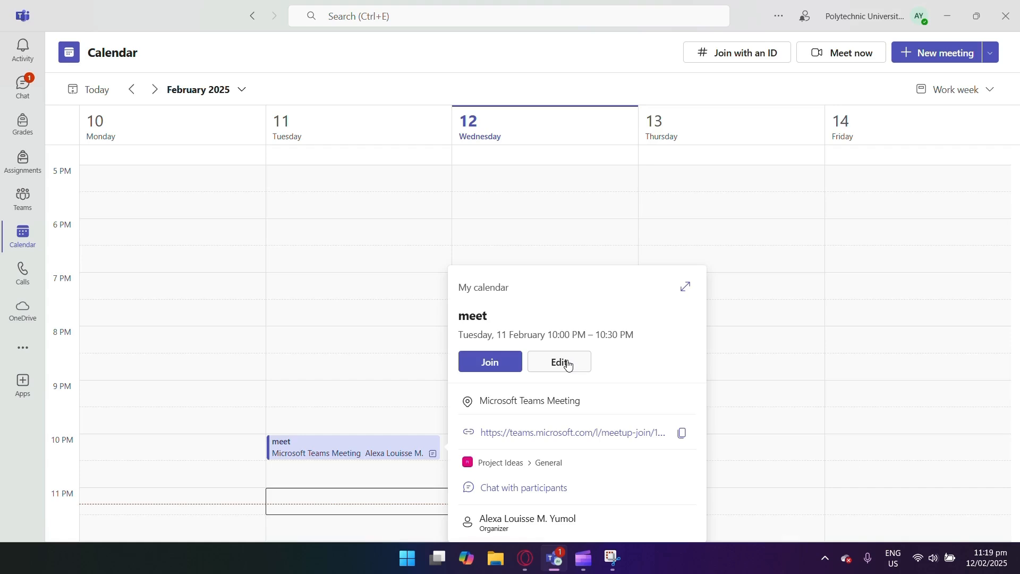
click(747, 351)
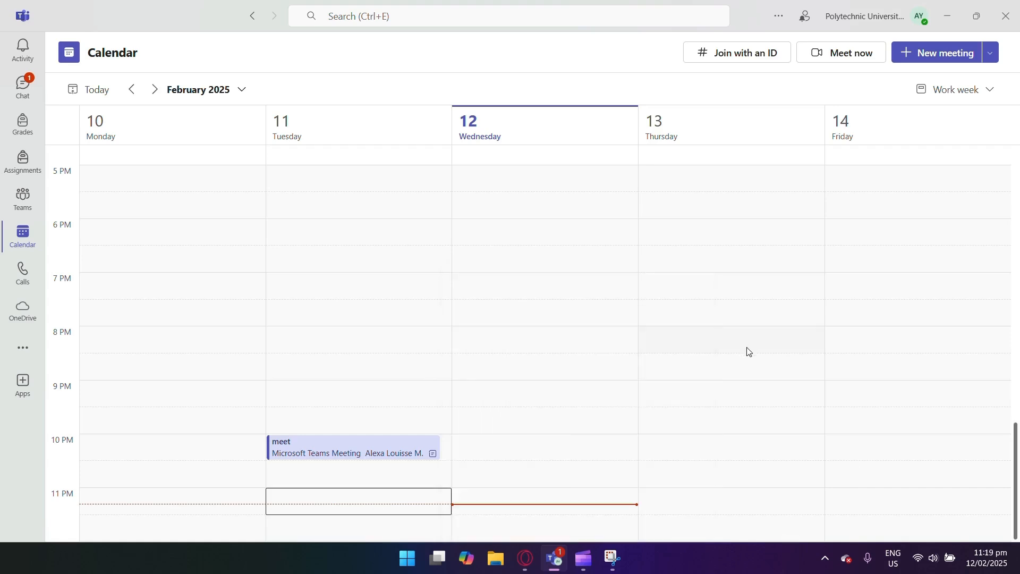
mouse_move(537, 418)
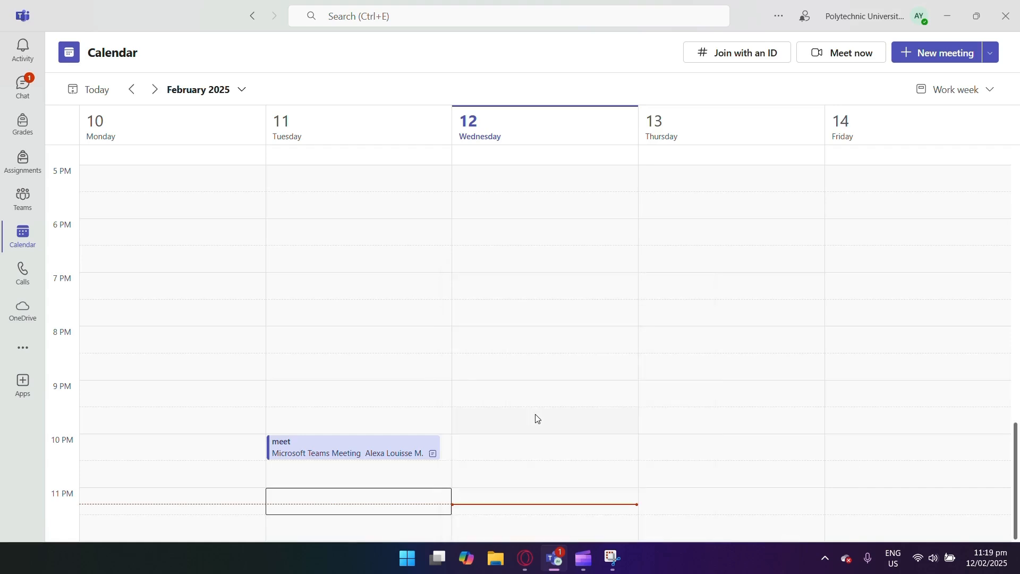